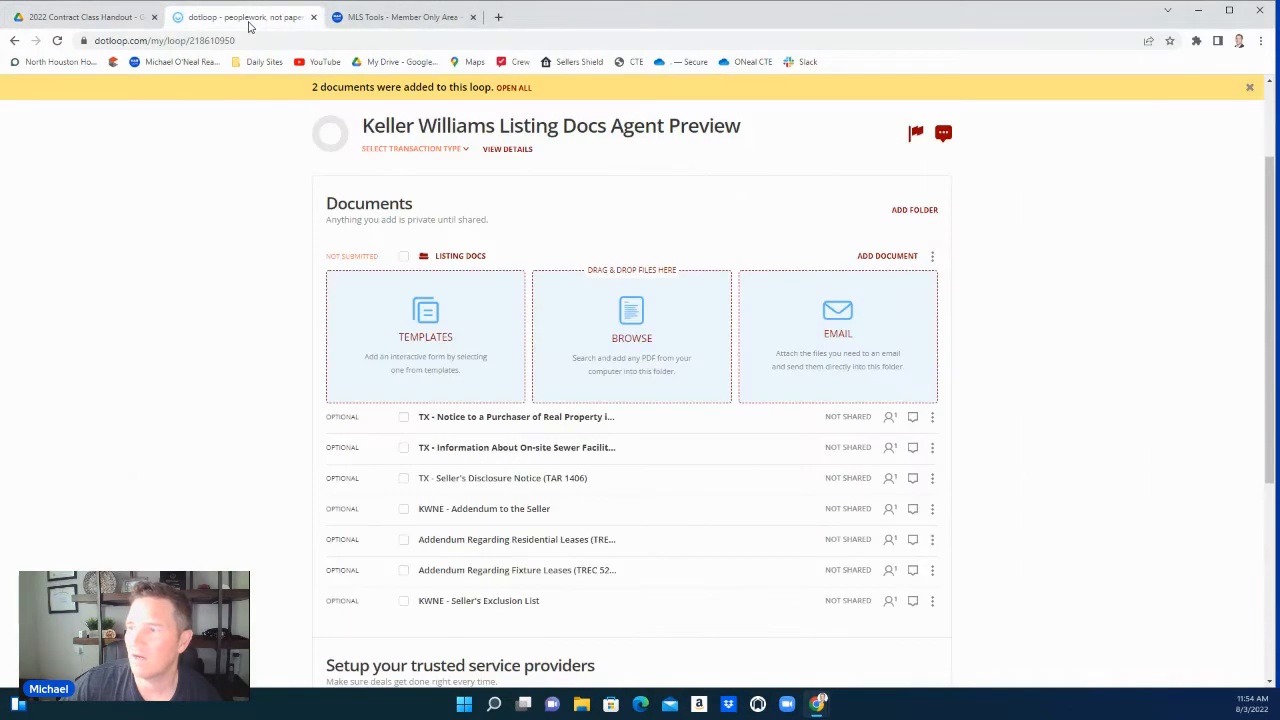
mouse_move(376, 448)
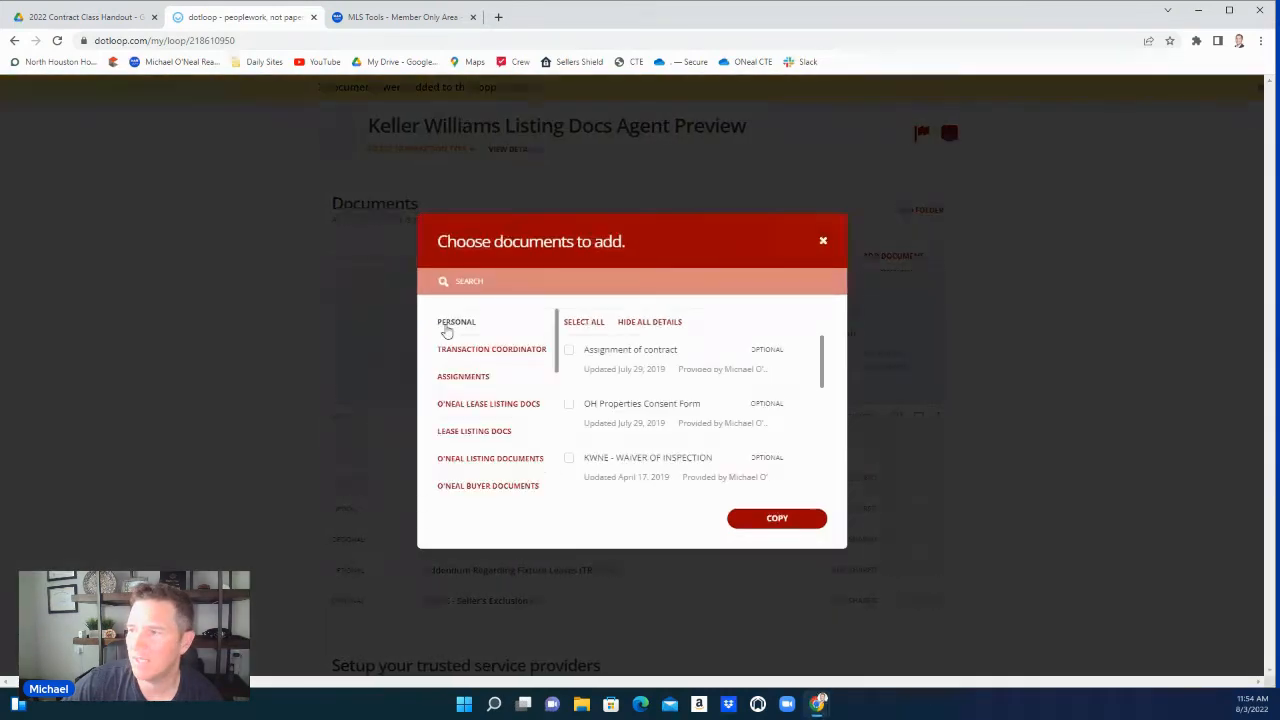
- Scroll through the Choose documents list and close the chooser without adding more
scroll("down", 3)
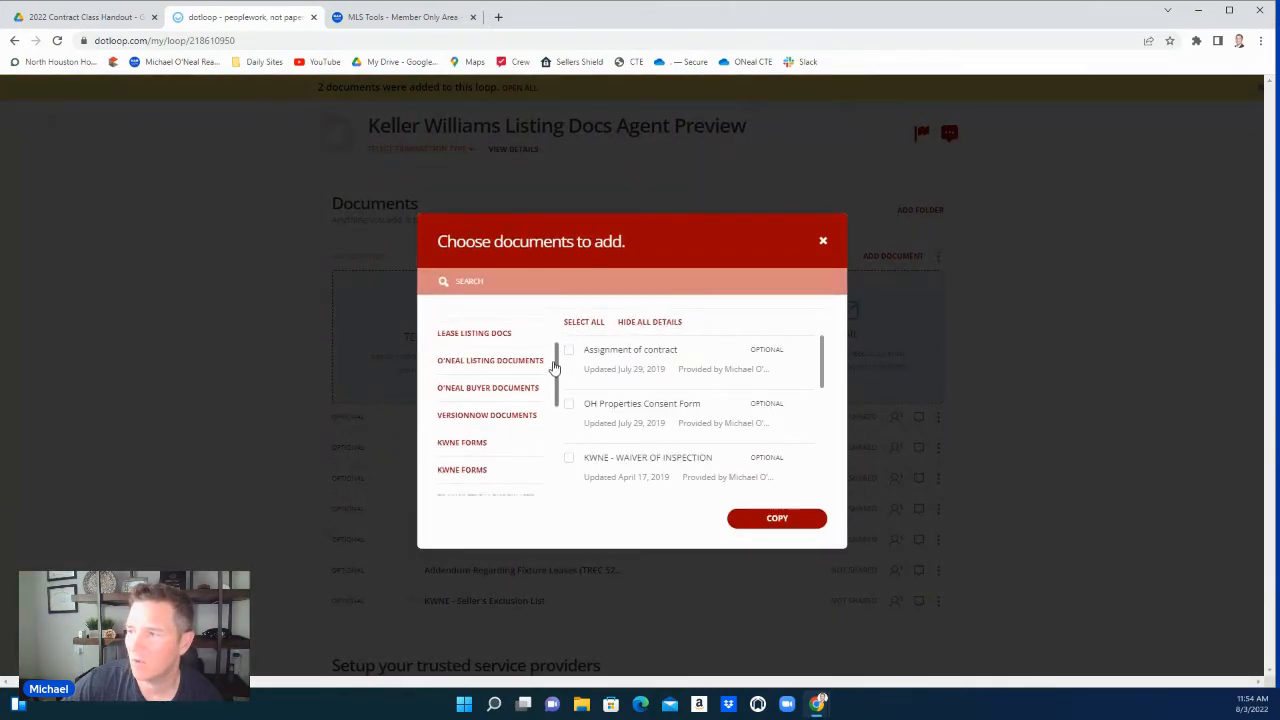
scroll("down", 3)
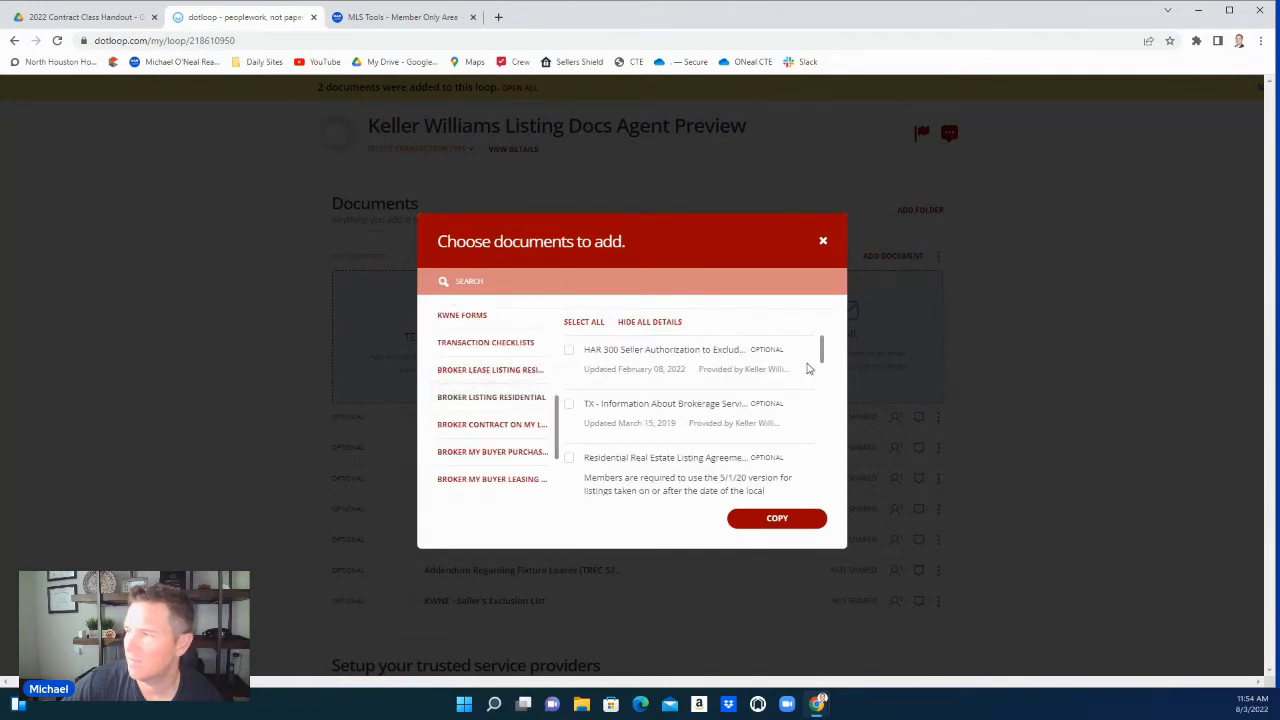
scroll("down", 3)
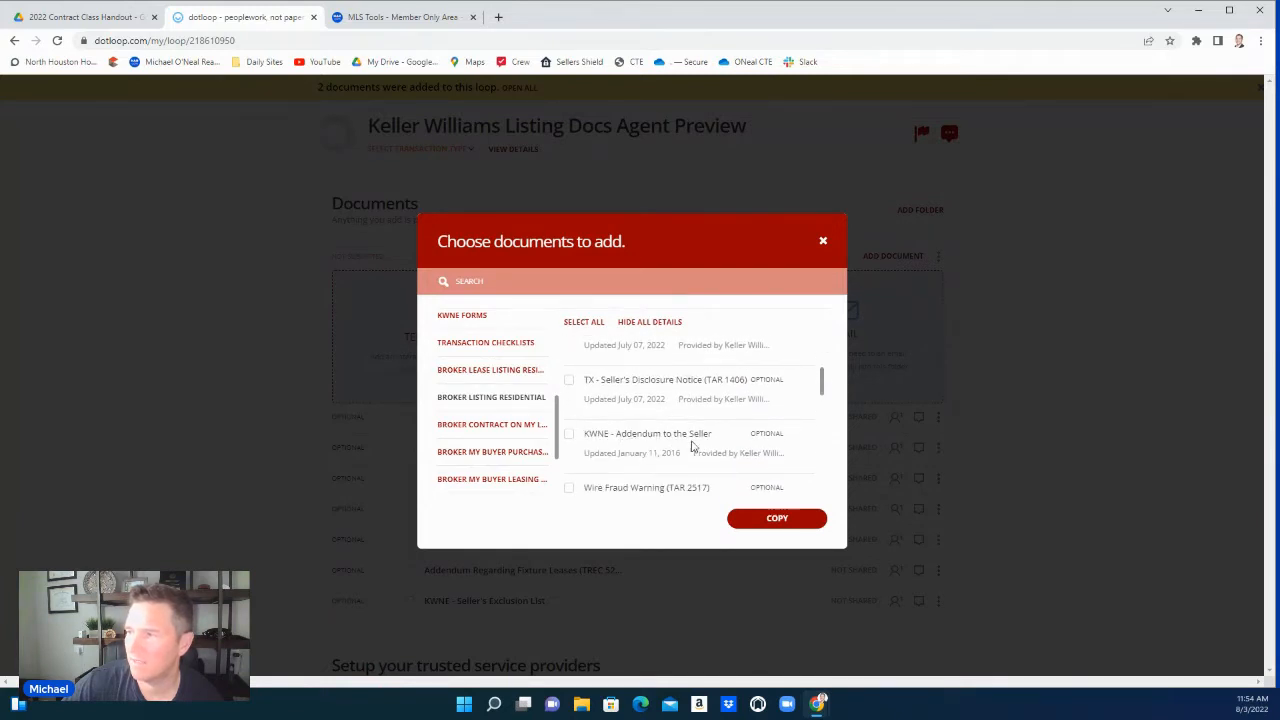
scroll("down", 3)
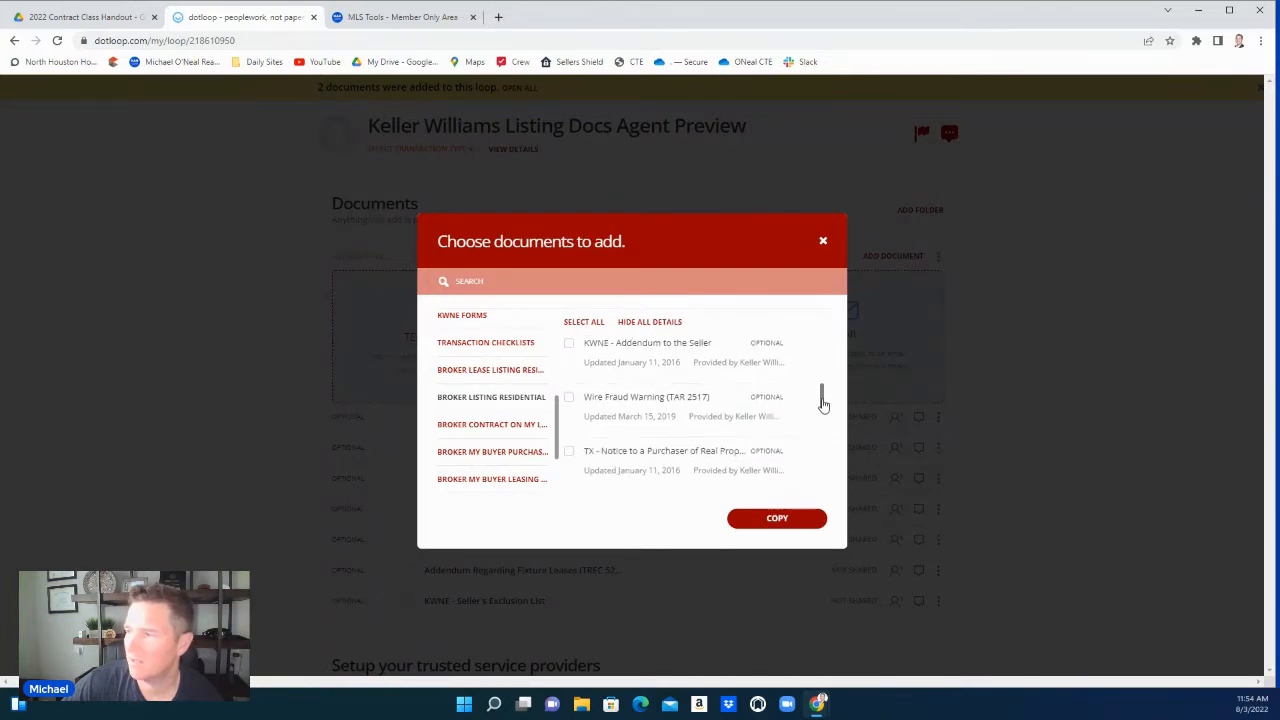
scroll("down", 3)
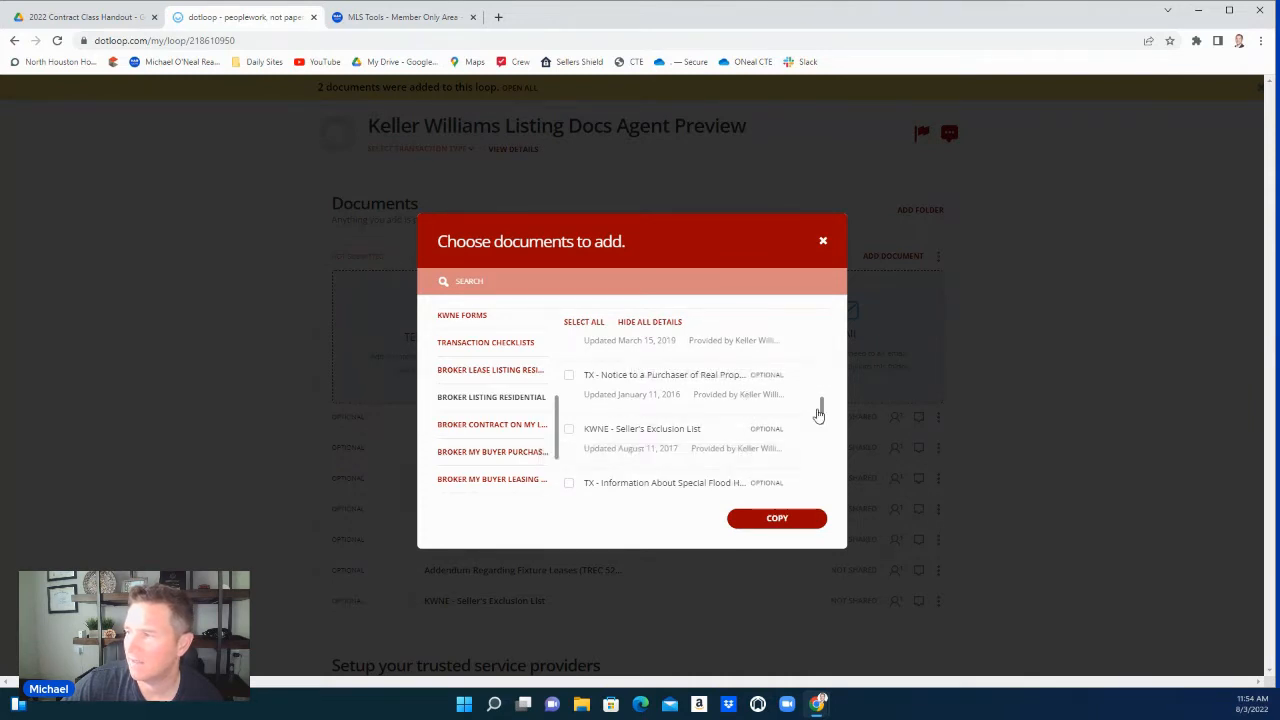
scroll("down", 3)
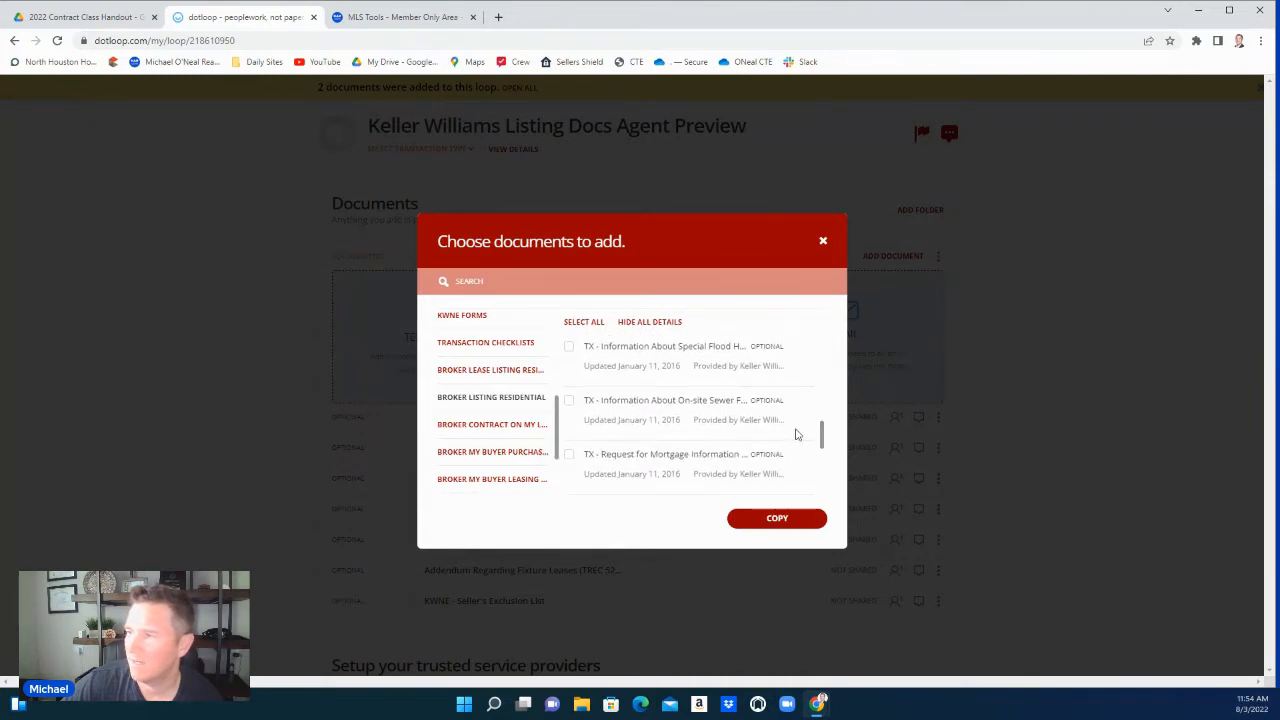
mouse_move(664, 400)
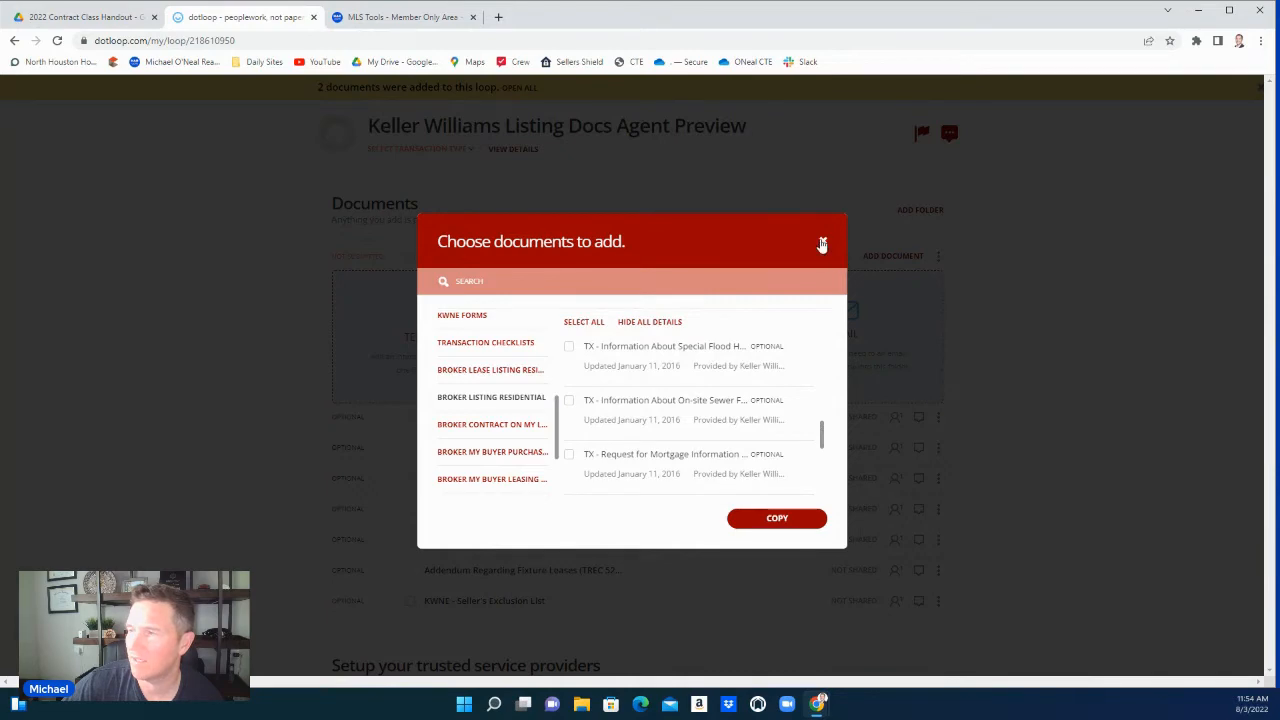
left_click(822, 244)
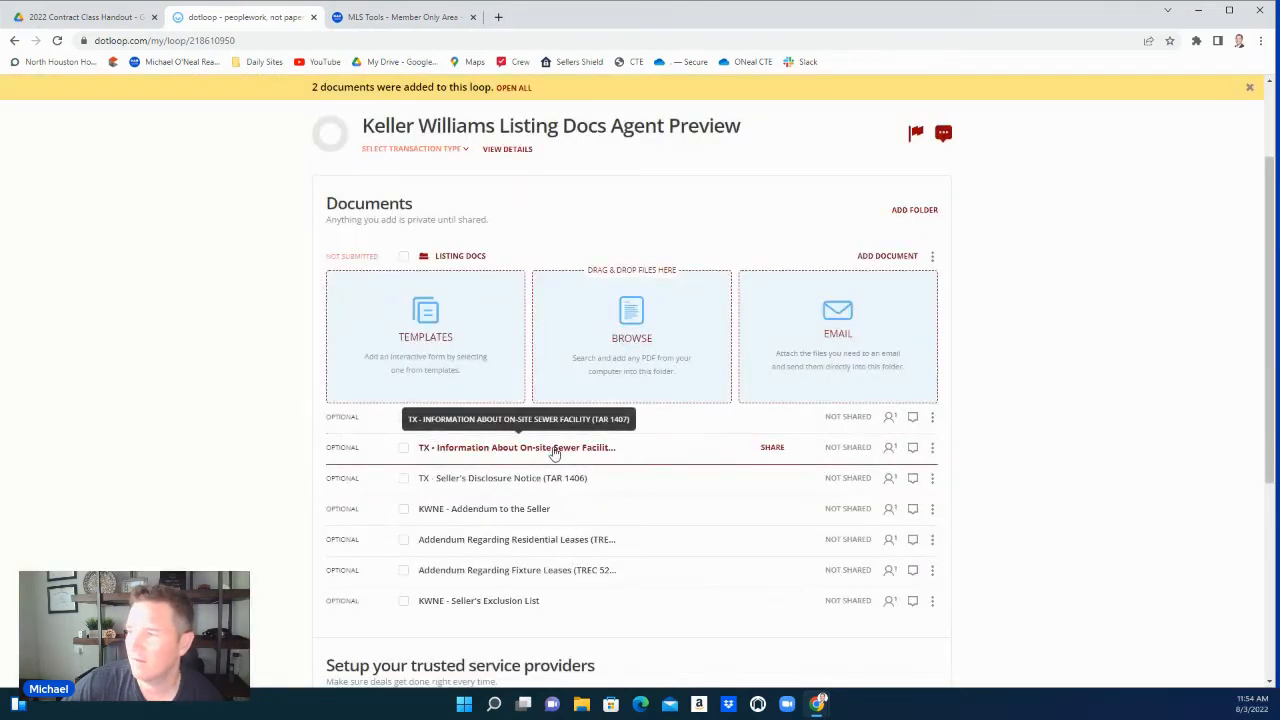
- Open the TX Information About On-site Sewer Facility form and dismiss the Autofill prompt
left_click(516, 448)
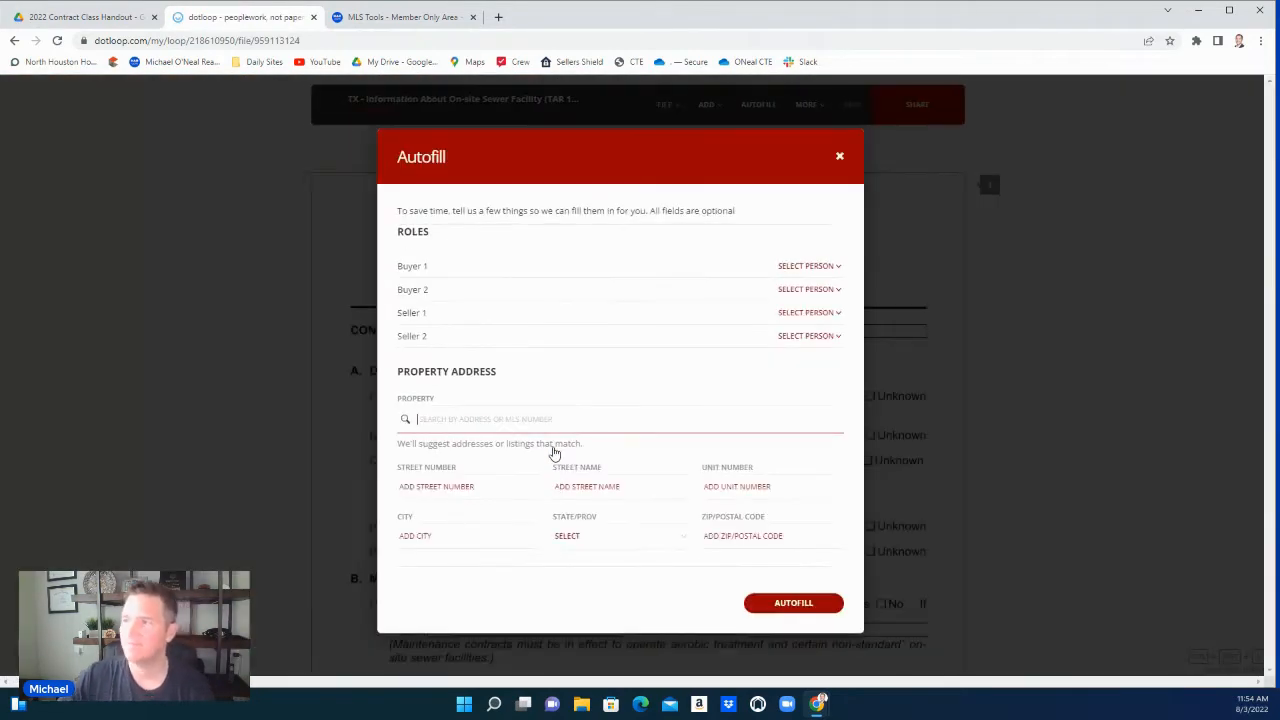
left_click(840, 156)
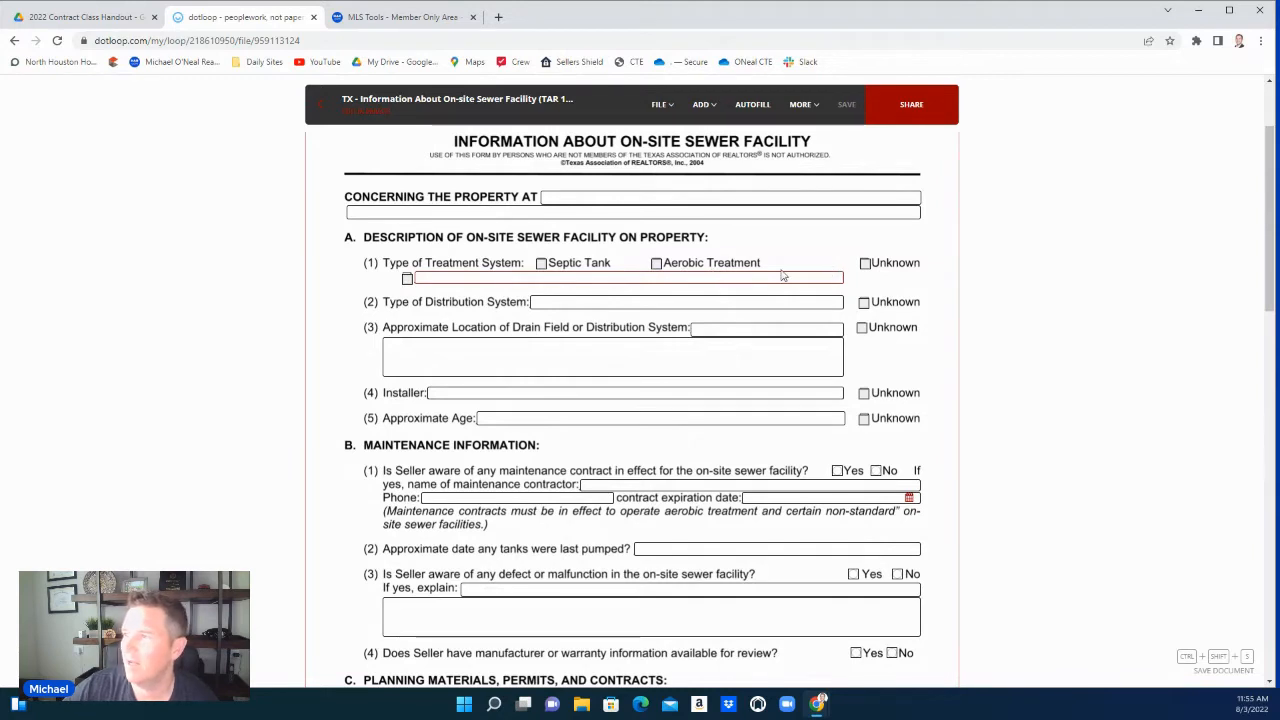
mouse_move(764, 272)
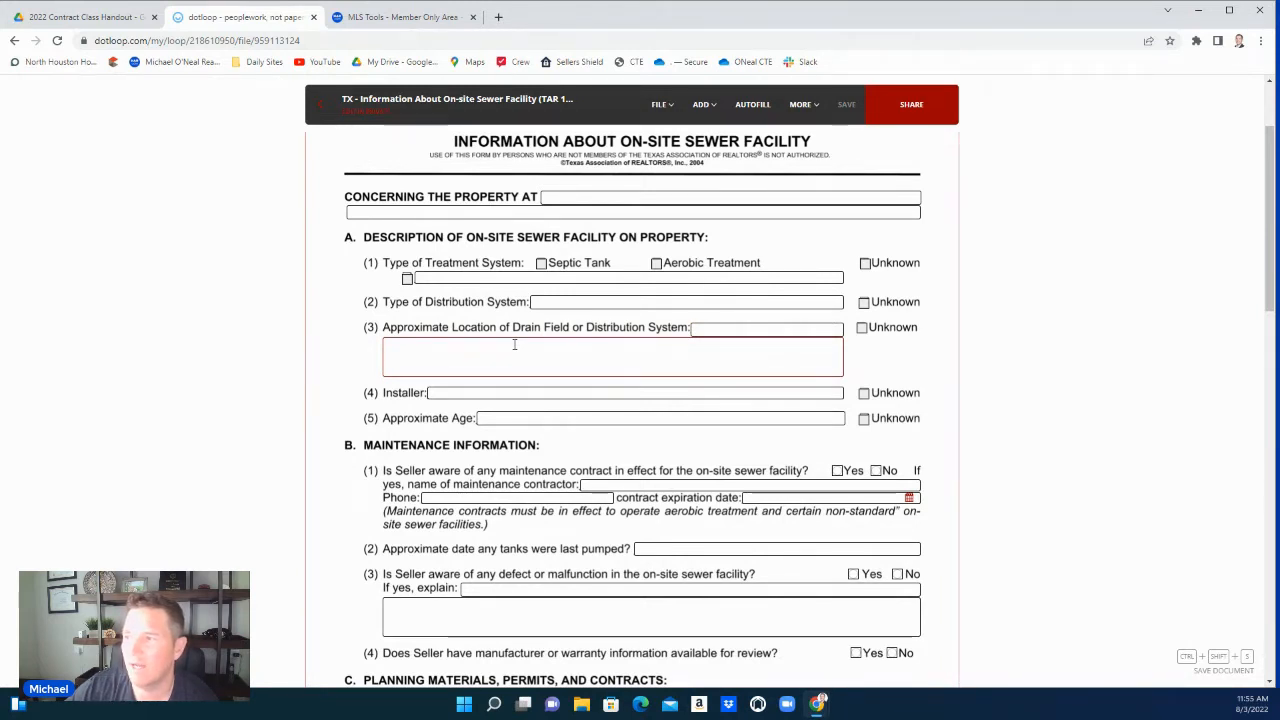
scroll("down", 3)
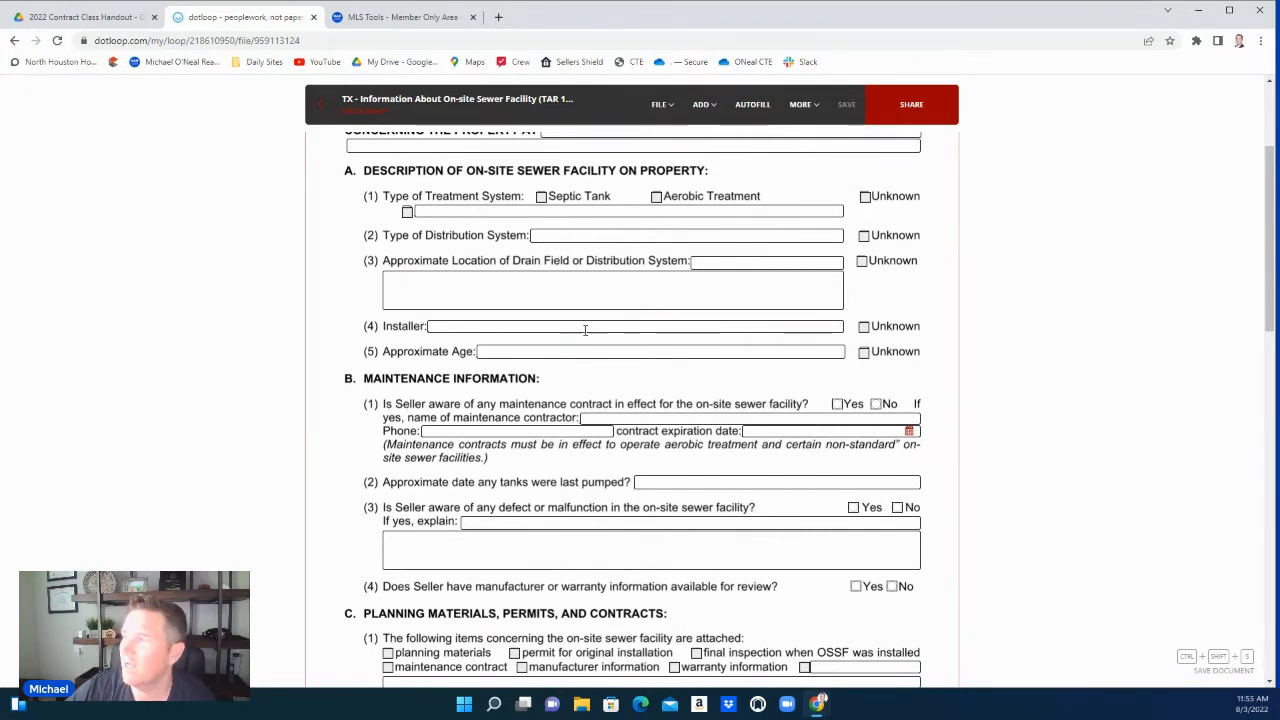
left_click(612, 288)
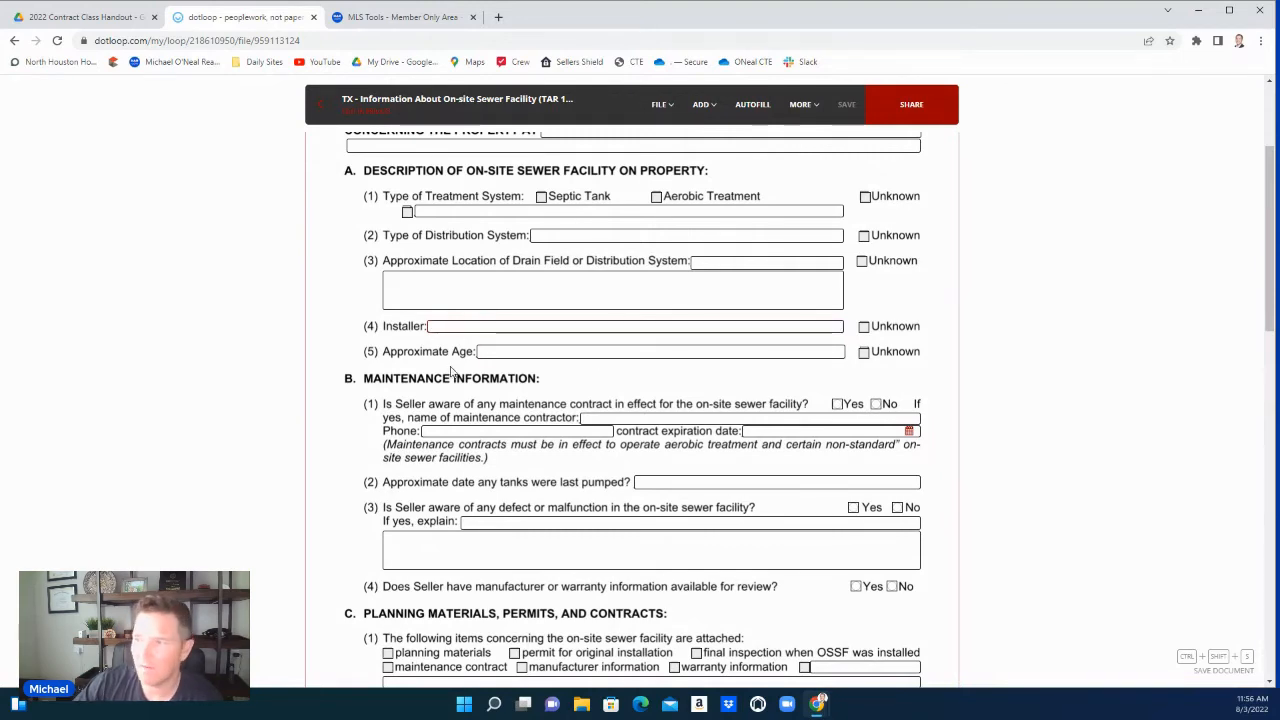
scroll("down", 3)
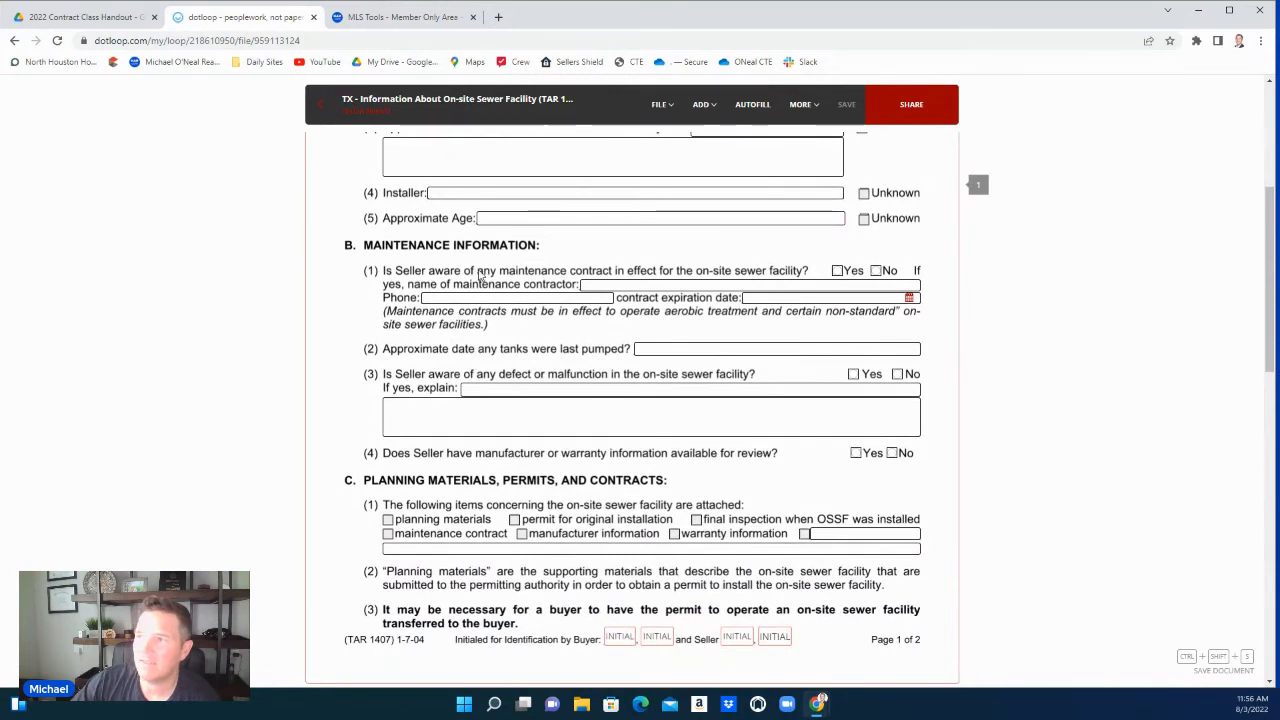
mouse_move(512, 280)
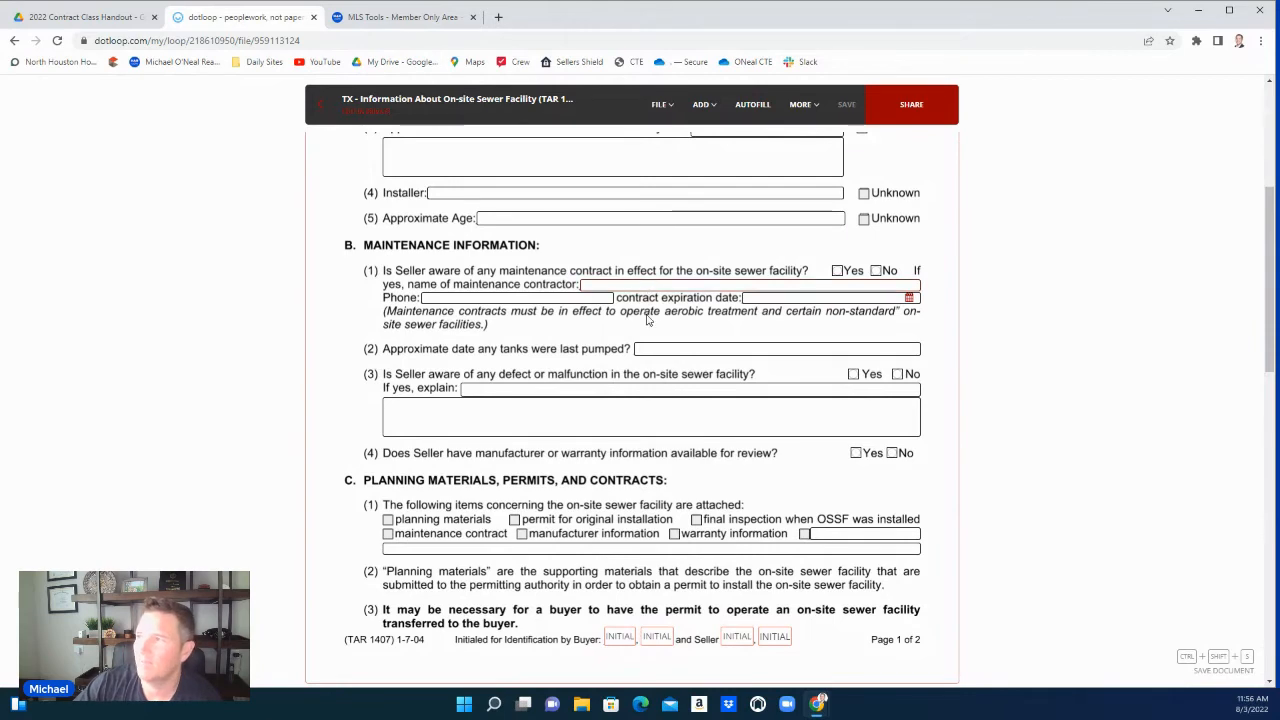
mouse_move(748, 312)
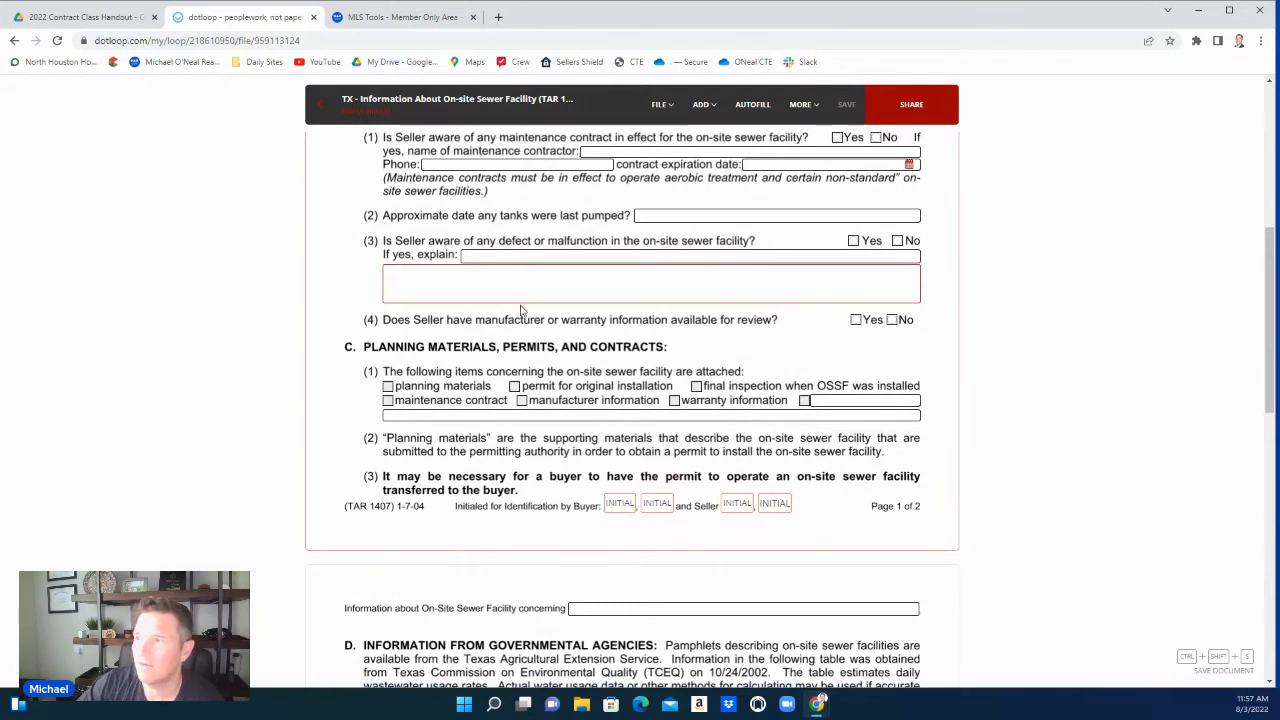
mouse_move(518, 308)
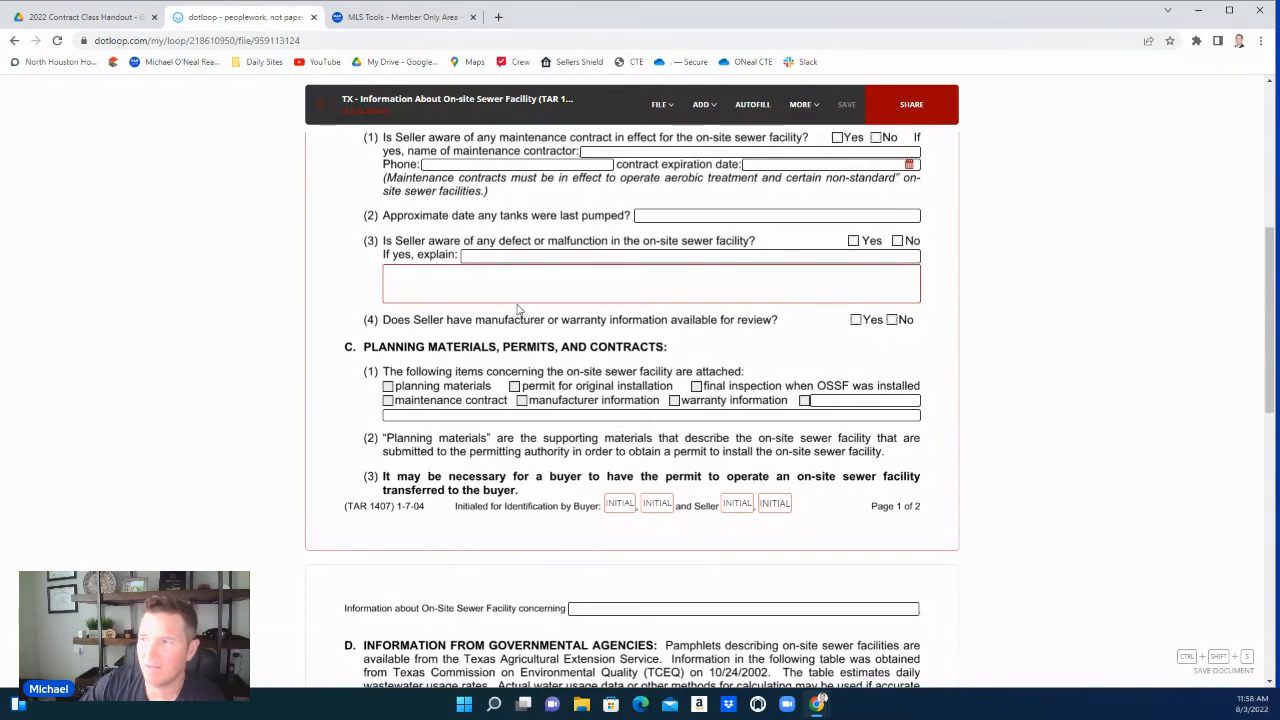
scroll("down", 3)
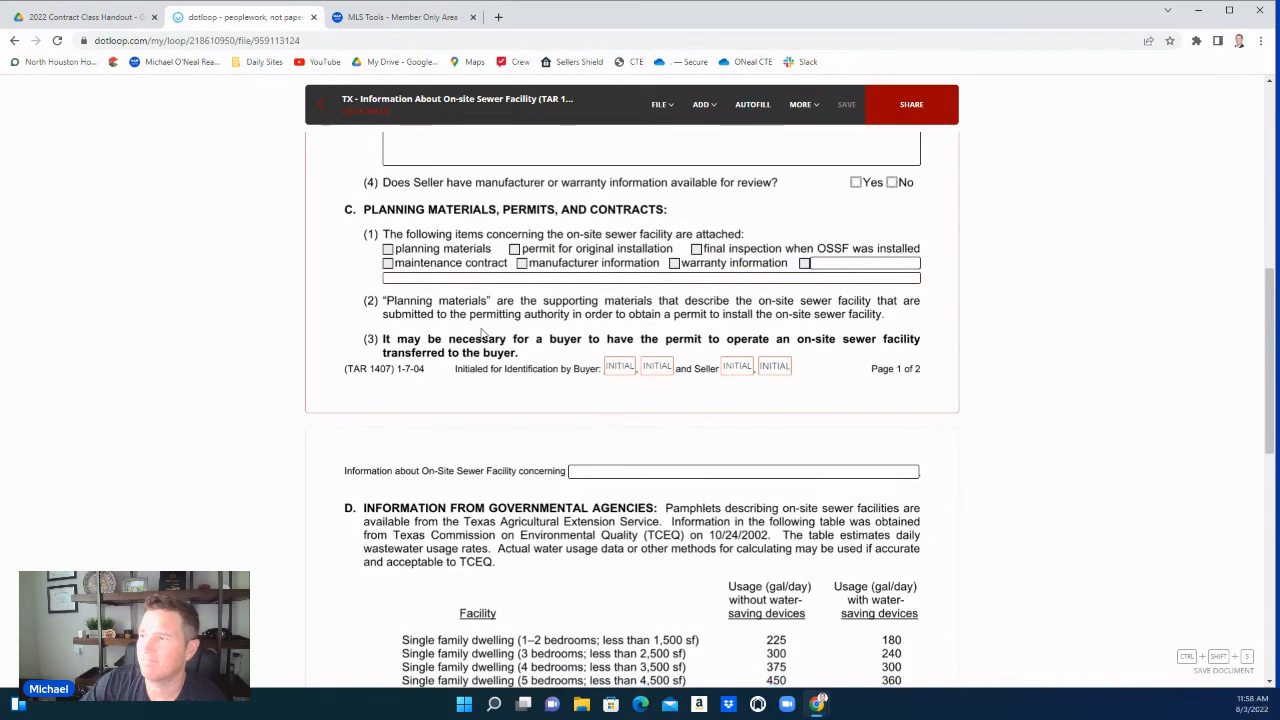
scroll("down", 3)
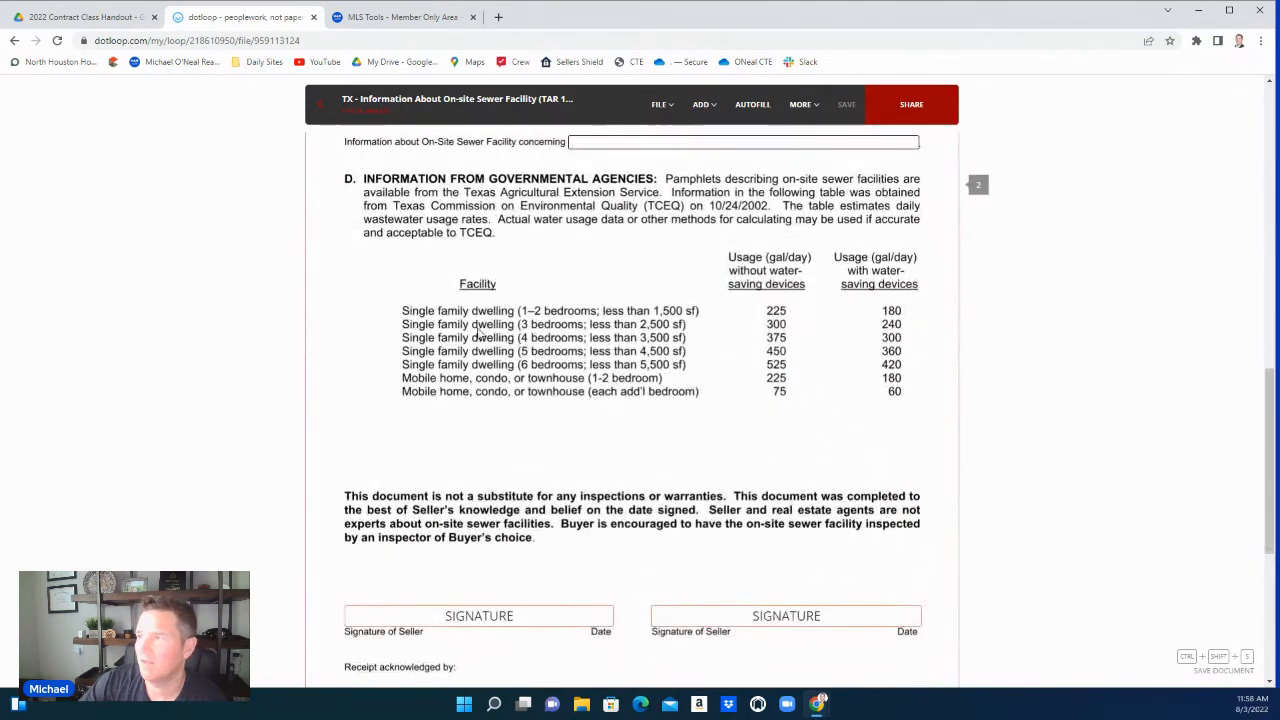
scroll("down", 3)
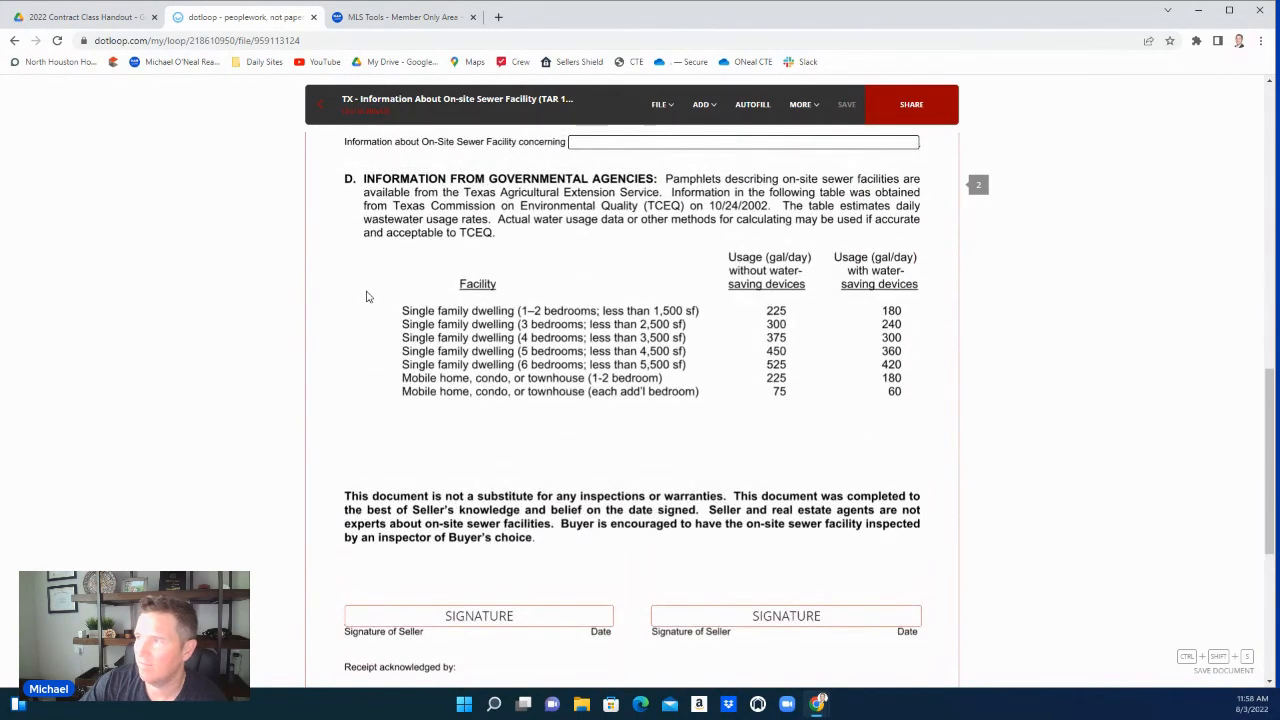
scroll("down", 3)
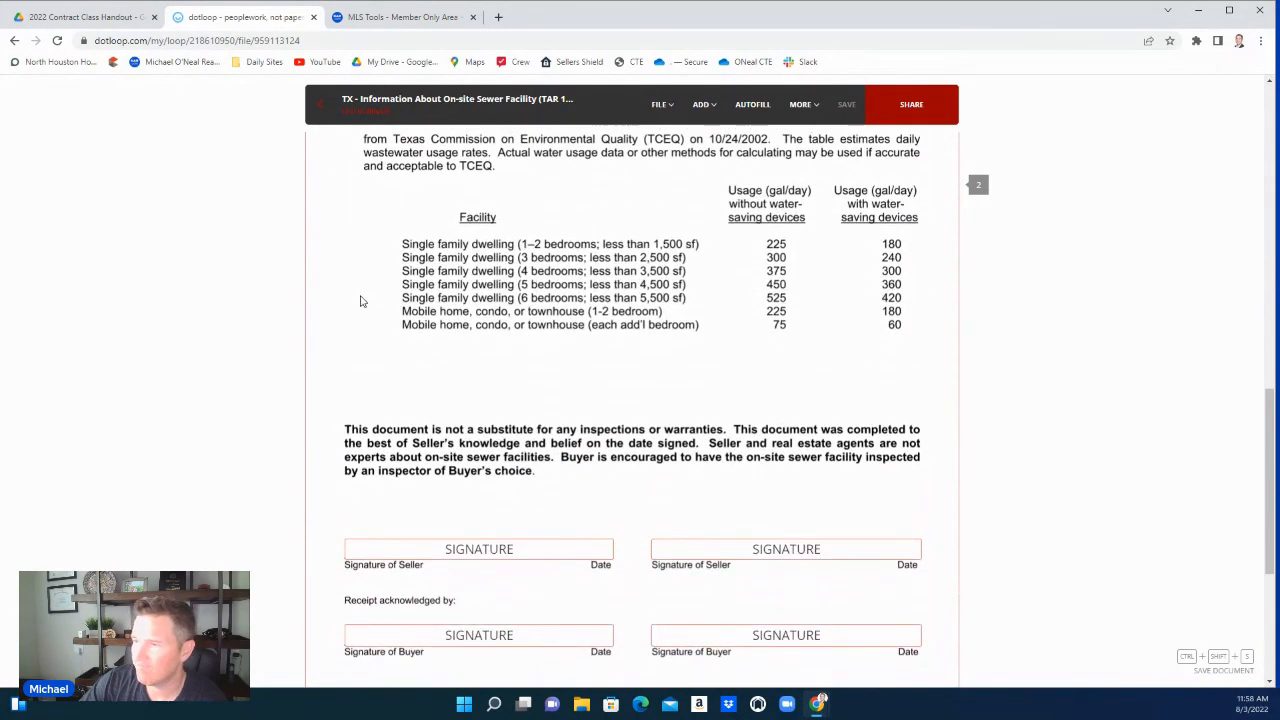
scroll("down", 3)
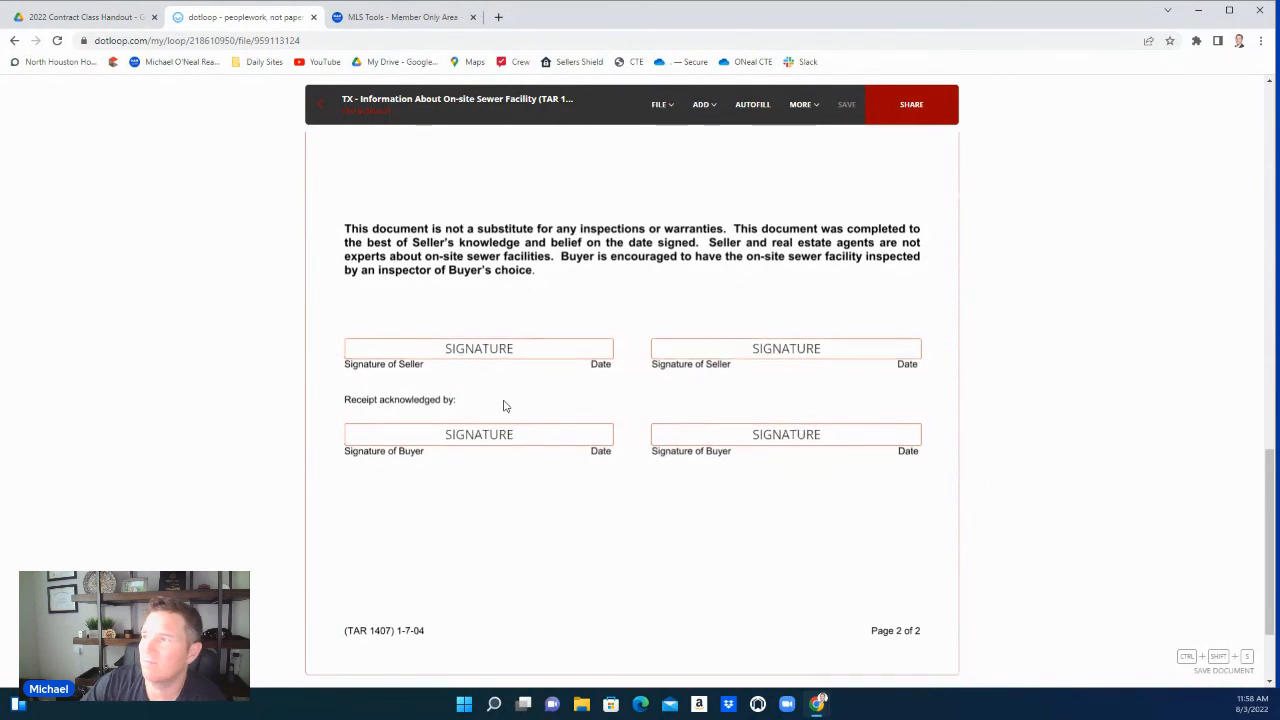
scroll("down", 3)
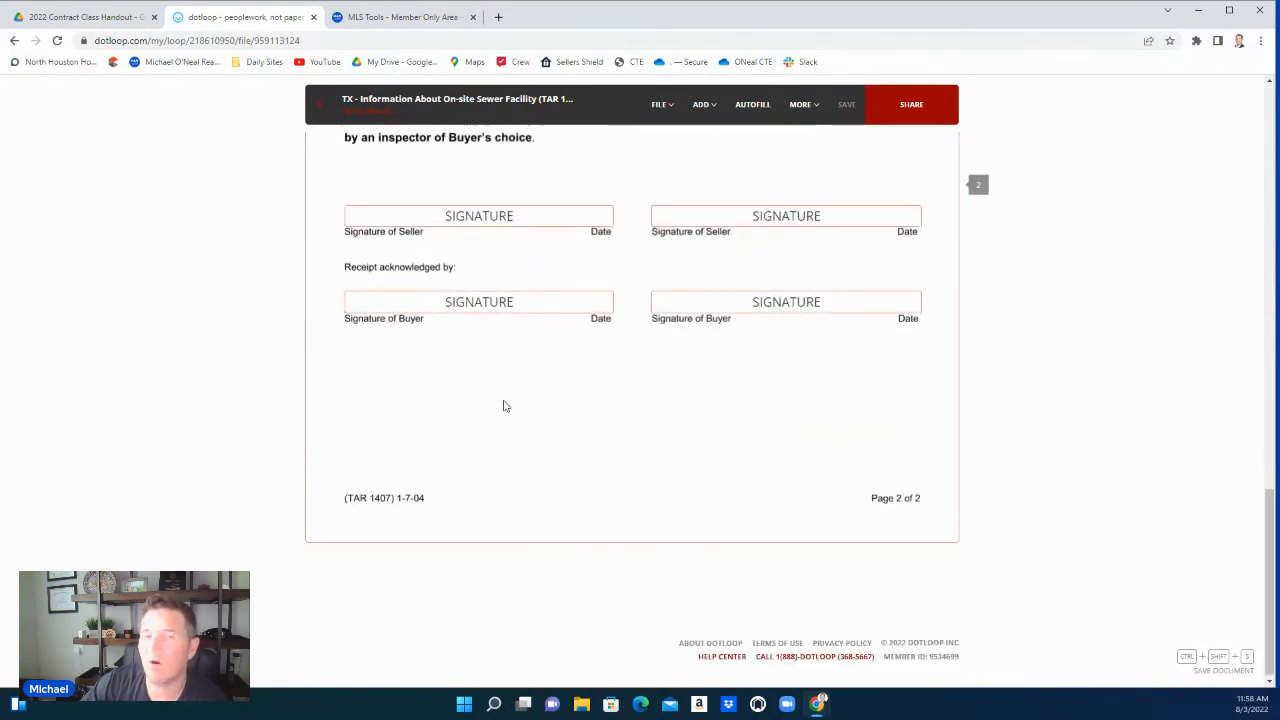